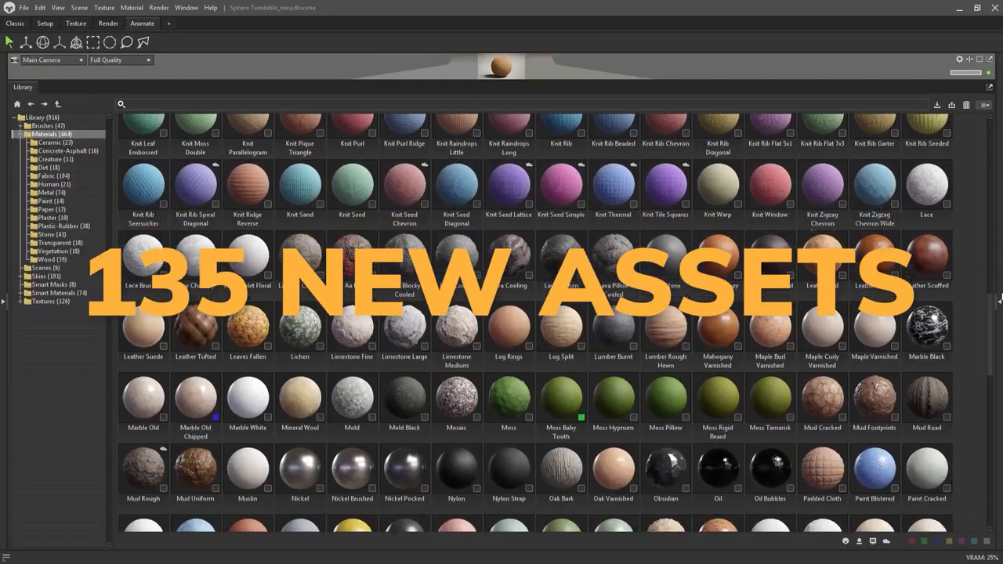
# Expand the scooter's Body layer group and choose Save As Smart Material from its menu.
pyautogui.scroll(-3)
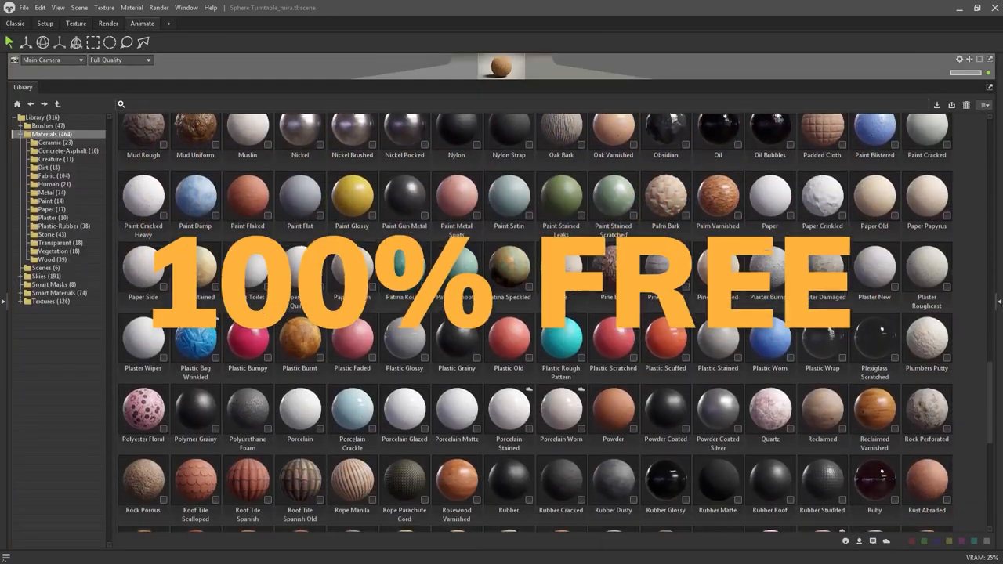
pyautogui.scroll(-3)
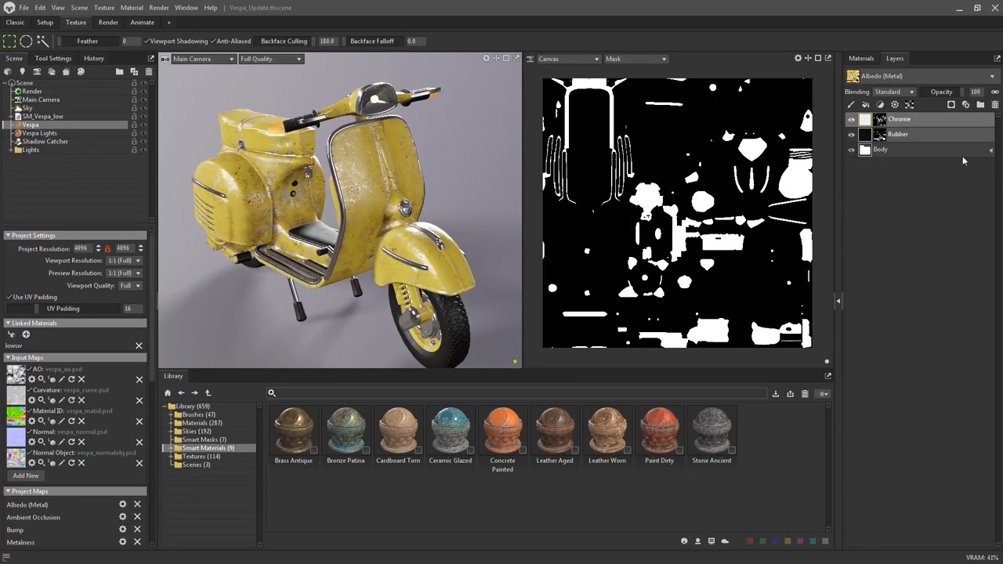
pyautogui.doubleClick(502, 429)
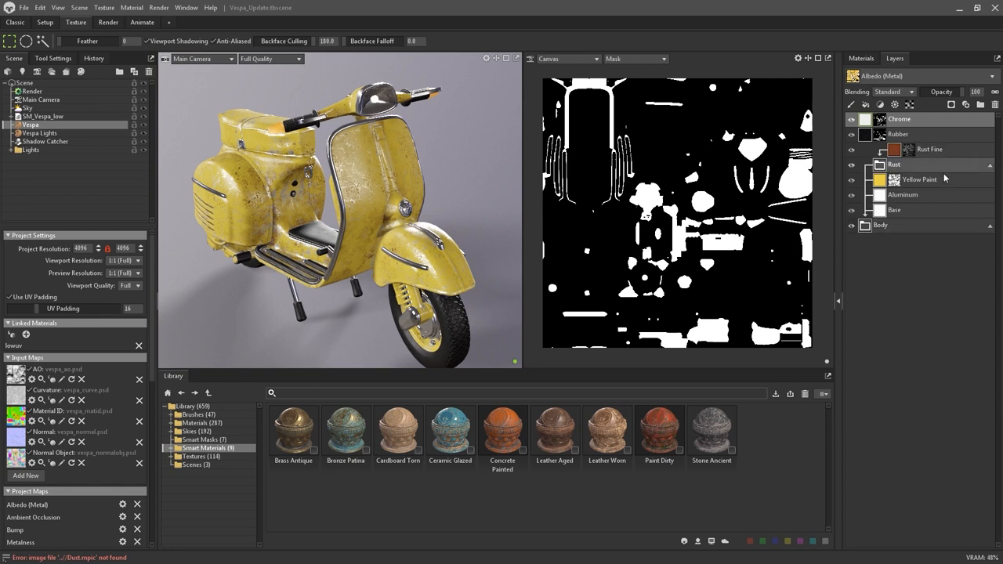
pyautogui.rightClick(881, 225)
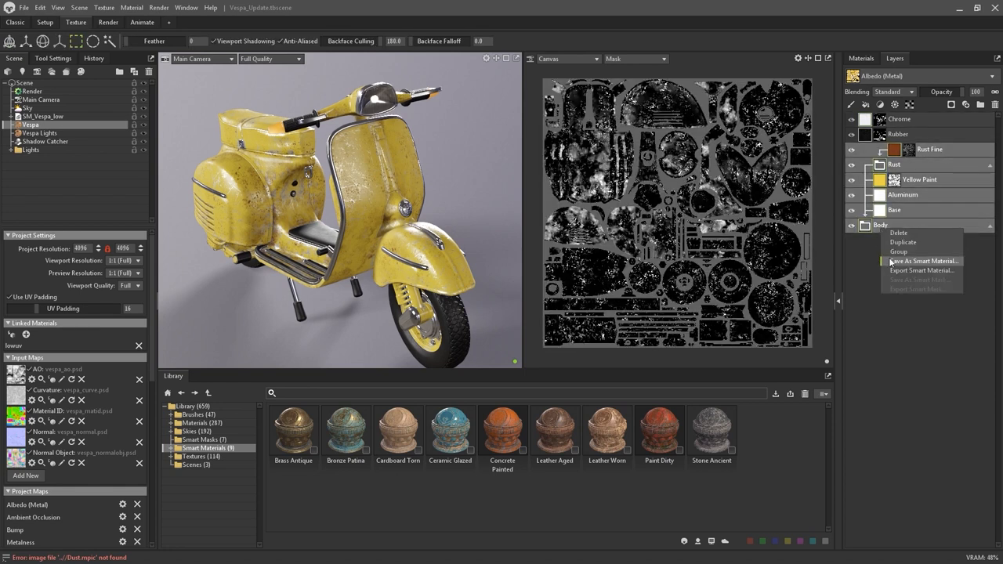
pyautogui.click(922, 260)
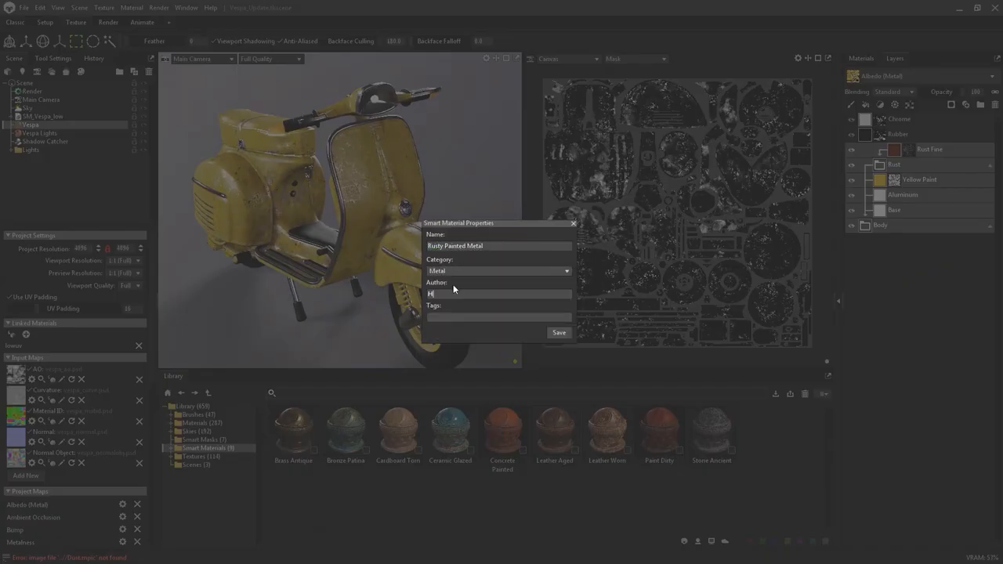
# Save the Rusty Painted Metal smart material from the properties dialog.
pyautogui.click(558, 332)
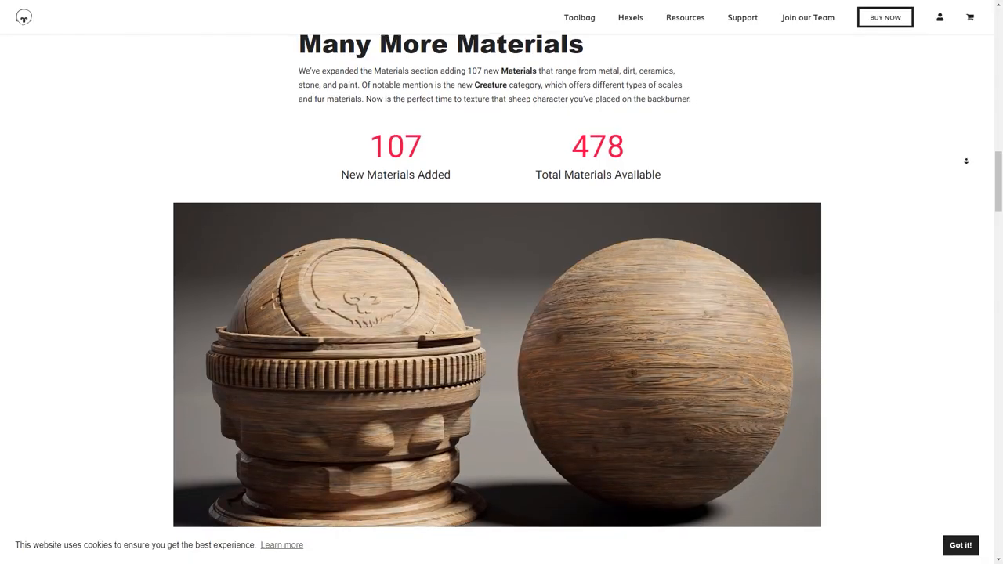
# Scroll the release page past the material renders to Super Smart Materials, then return to the OctoGirl scene.
pyautogui.scroll(-3)
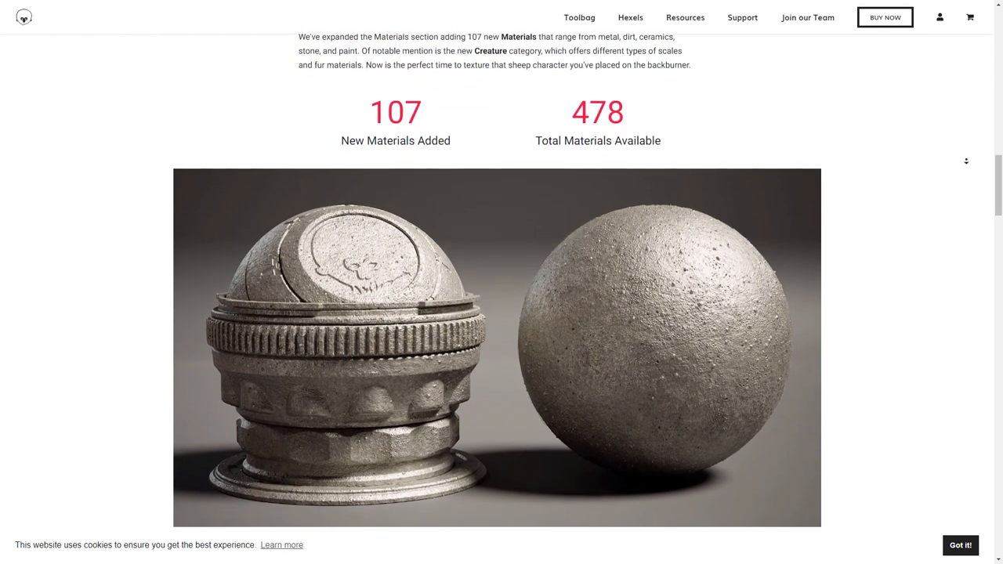
pyautogui.scroll(-3)
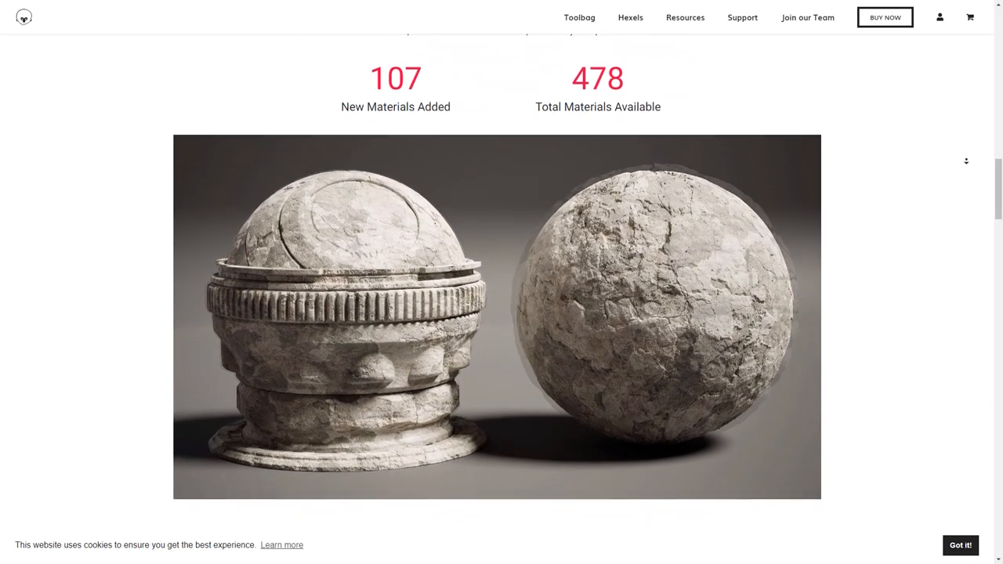
pyautogui.scroll(-3)
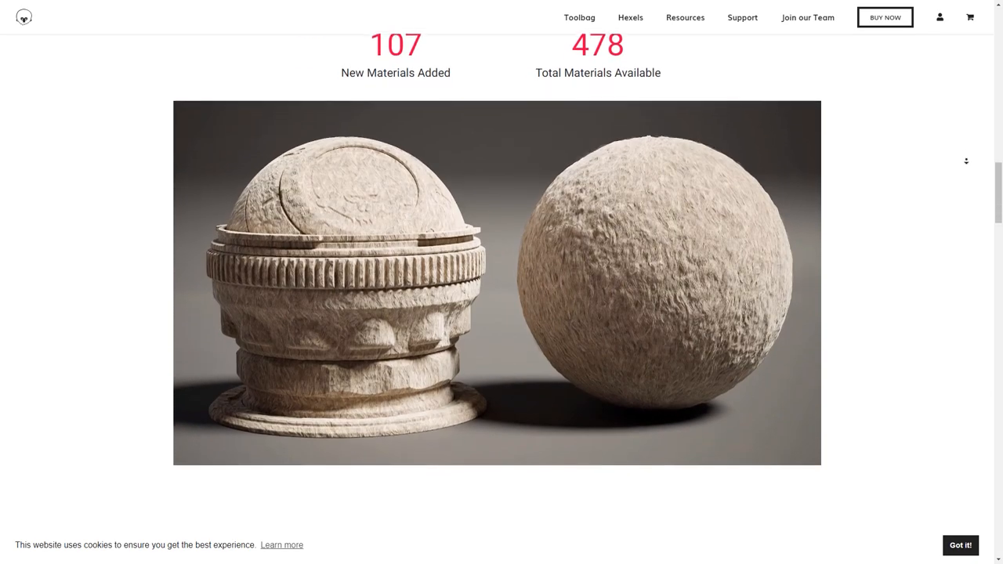
pyautogui.scroll(-3)
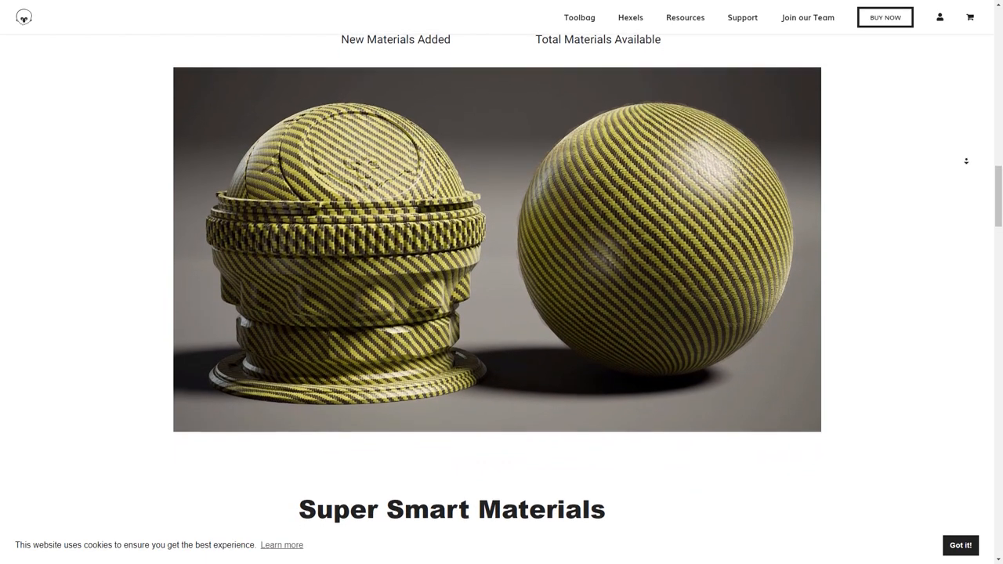
pyautogui.scroll(-3)
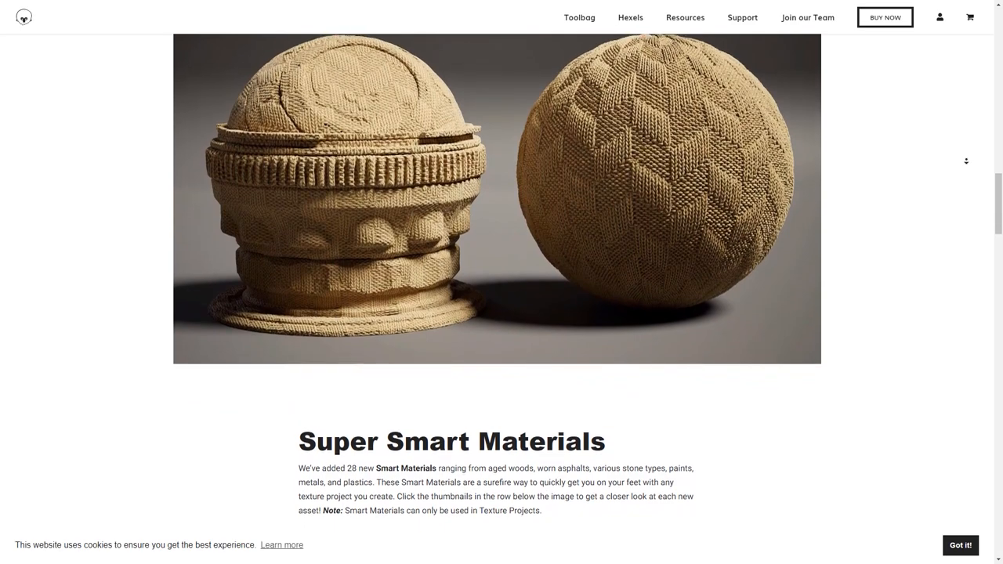
pyautogui.scroll(-3)
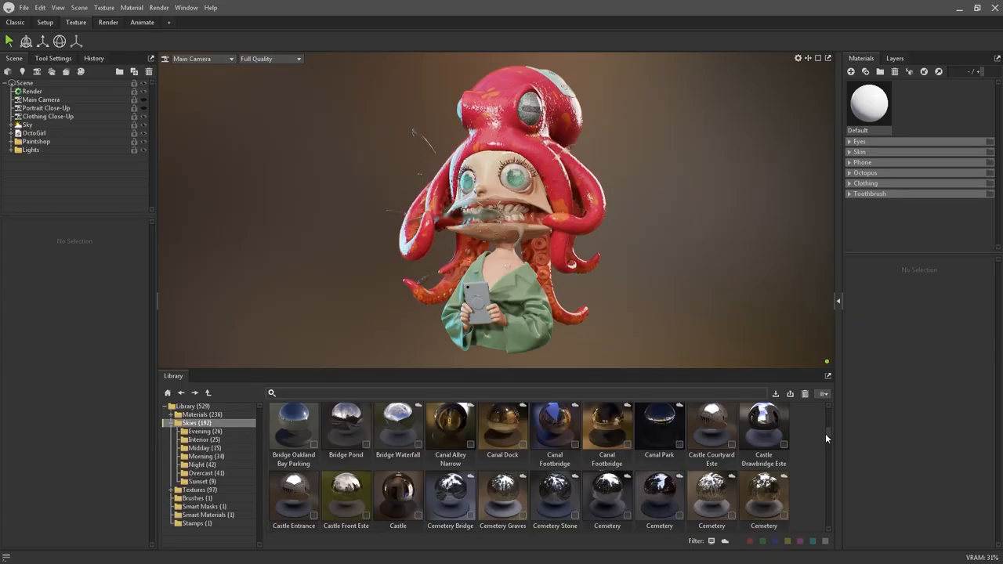
pyautogui.click(199, 439)
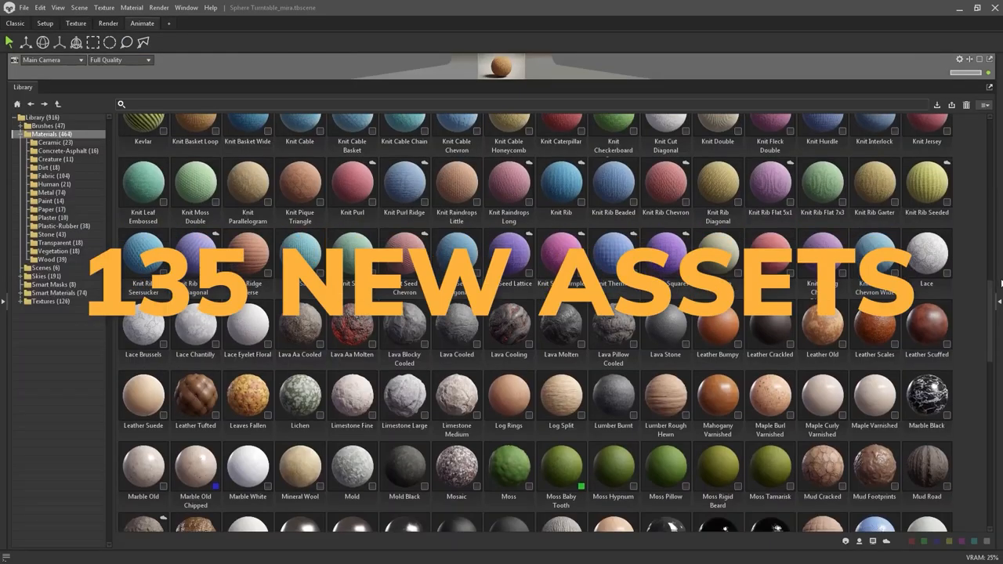
pyautogui.scroll(-3)
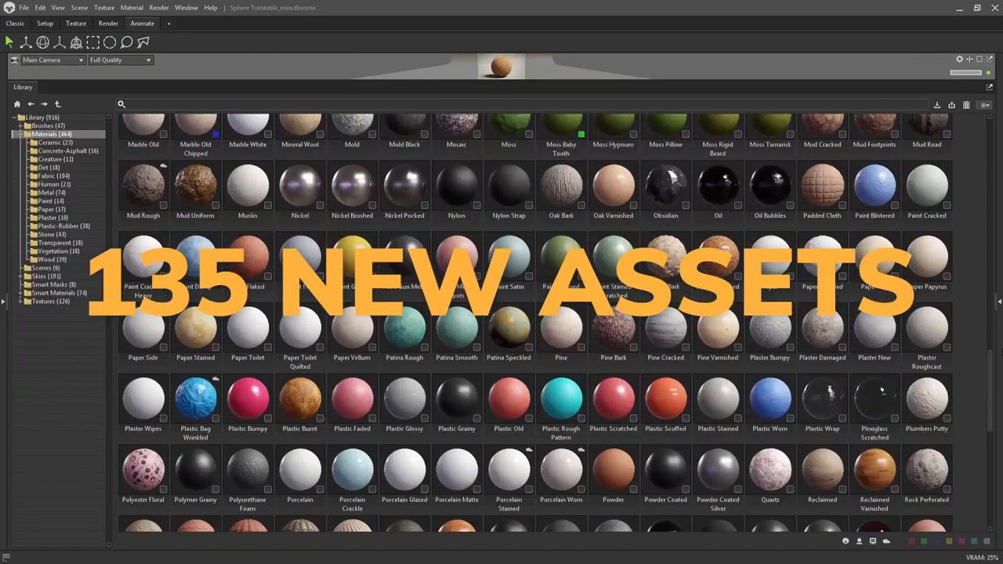
pyautogui.scroll(-3)
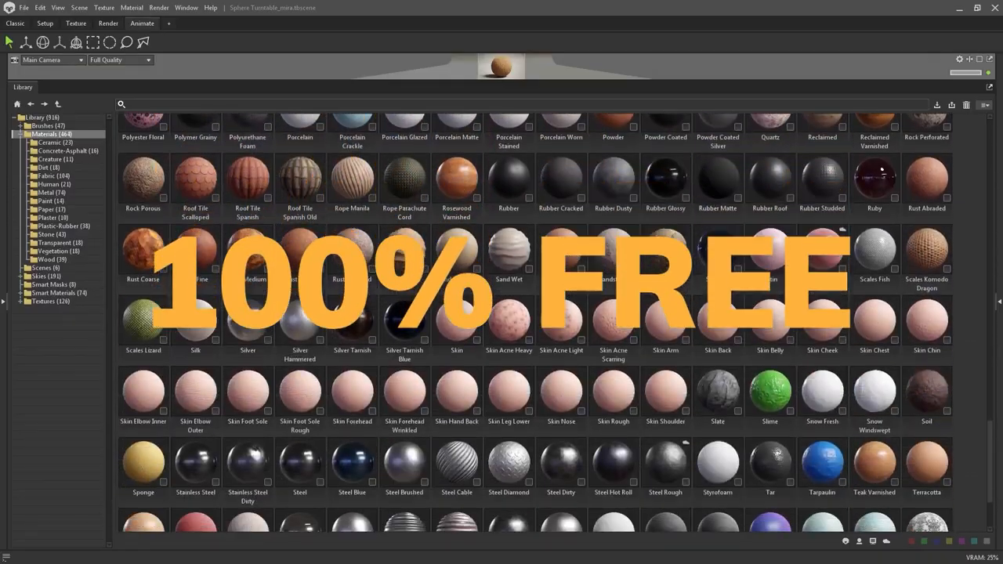